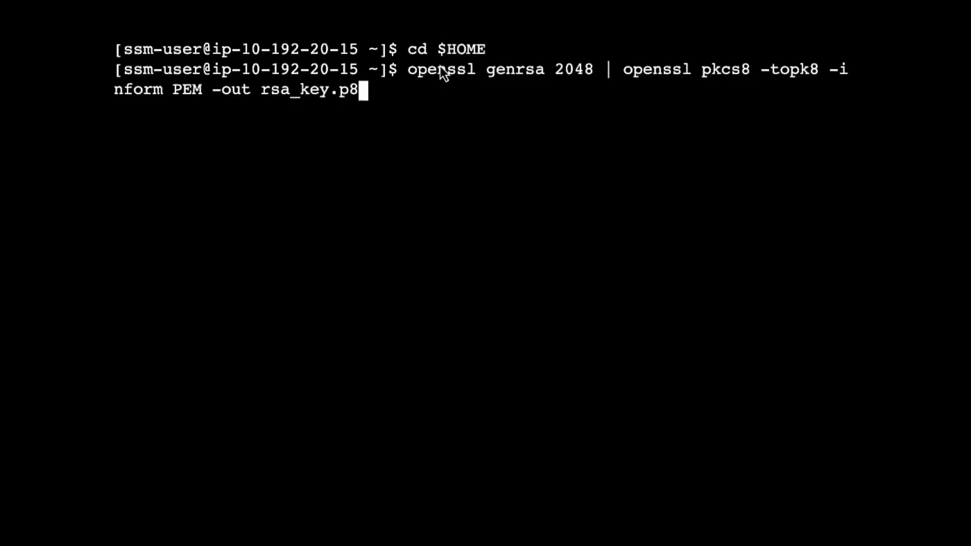
# Generate an encrypted 2048-bit RSA private key saved as rsa_key.p8 in the home folder.
pyautogui.press('Return')
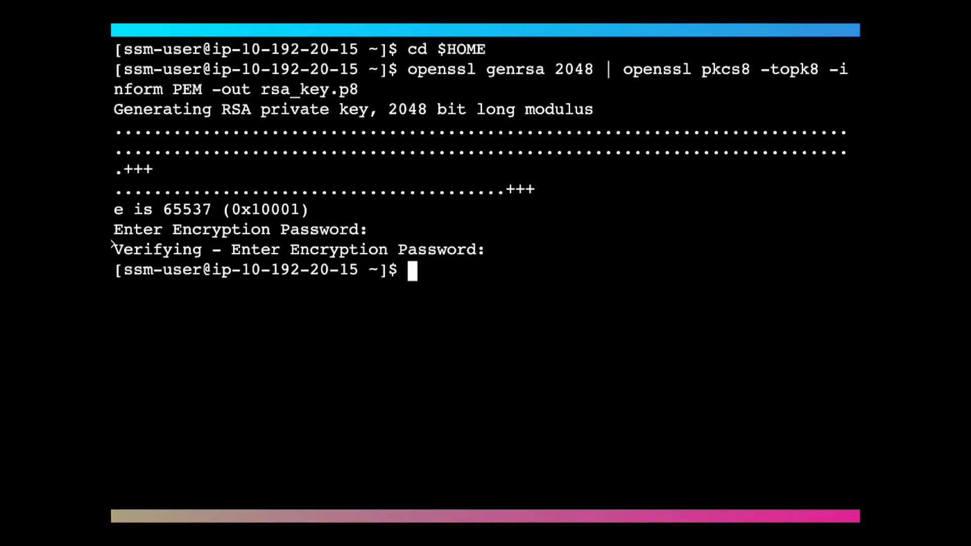
# Derive rsa_key.pub from rsa_key.p8 and extract single-line pub.Key and priv.Key strings.
pyautogui.write('openssl rsa -in rsa_key.p8 -pubout -out rsa_key.pub')
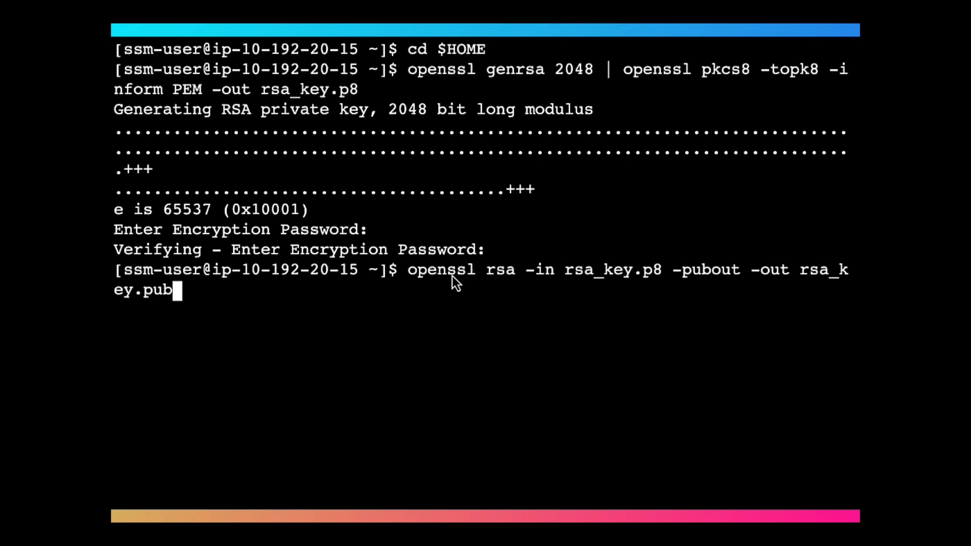
pyautogui.press('Return')
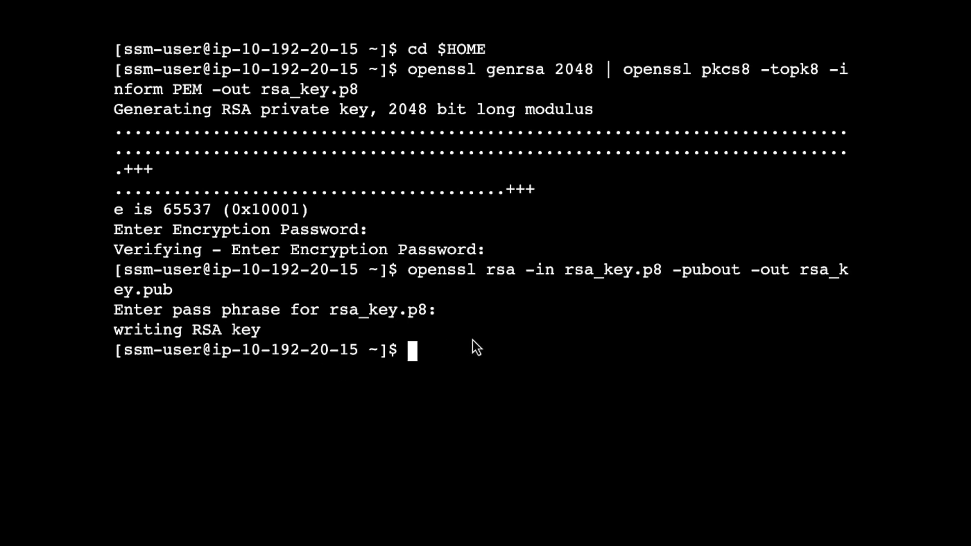
pyautogui.press('Return')
pyautogui.write('cat priv.Key')
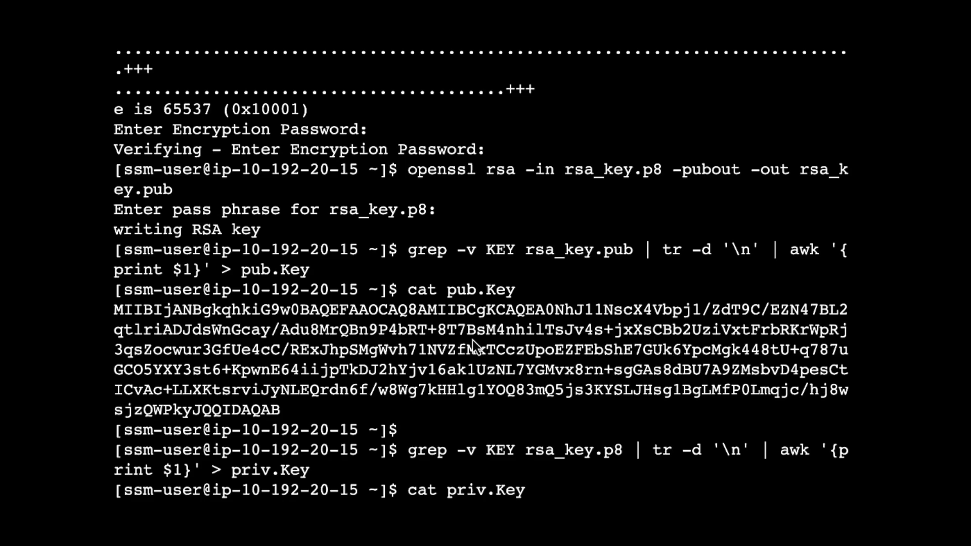
pyautogui.press('Return')
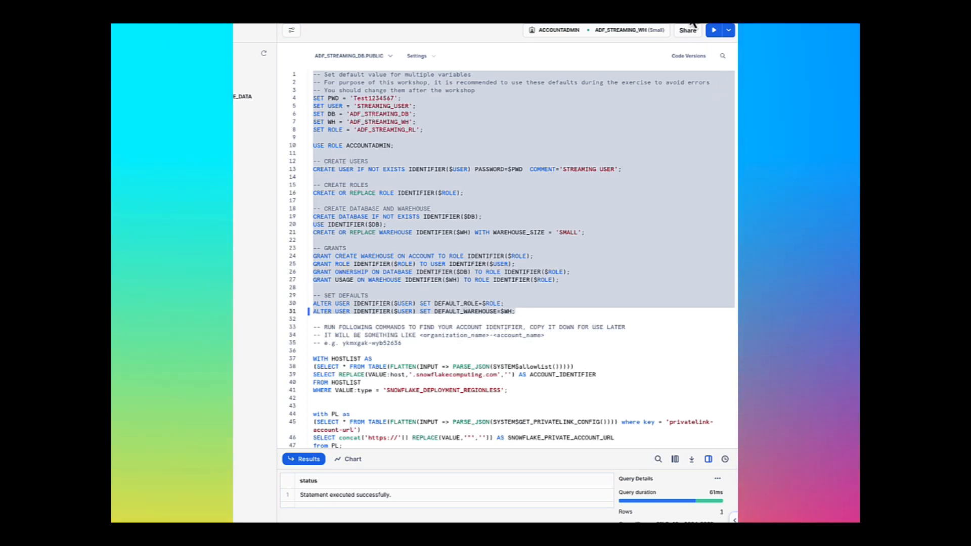
# Run the user/role/warehouse setup script, then the ALTER USER statement assigning the RSA public key.
pyautogui.click(714, 29)
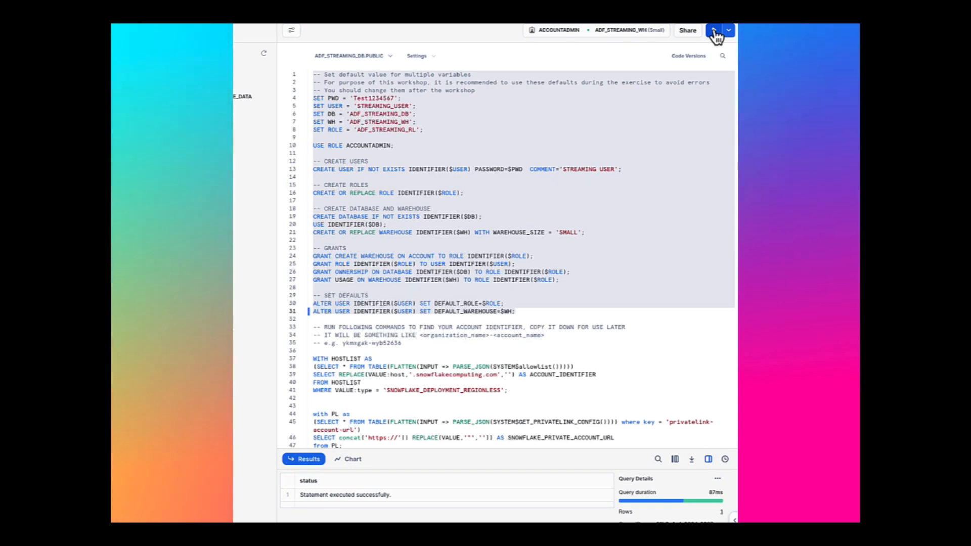
pyautogui.moveTo(579, 359)
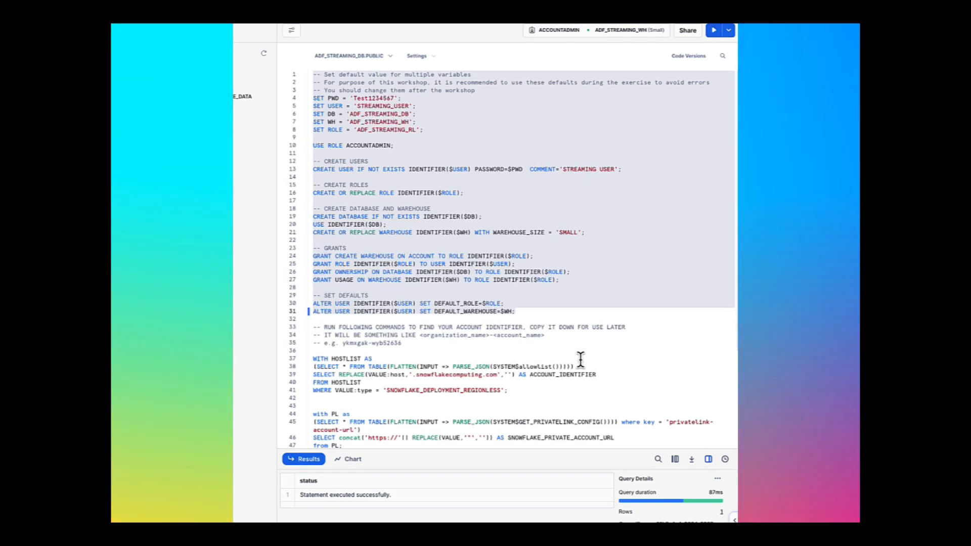
pyautogui.scroll(-3)
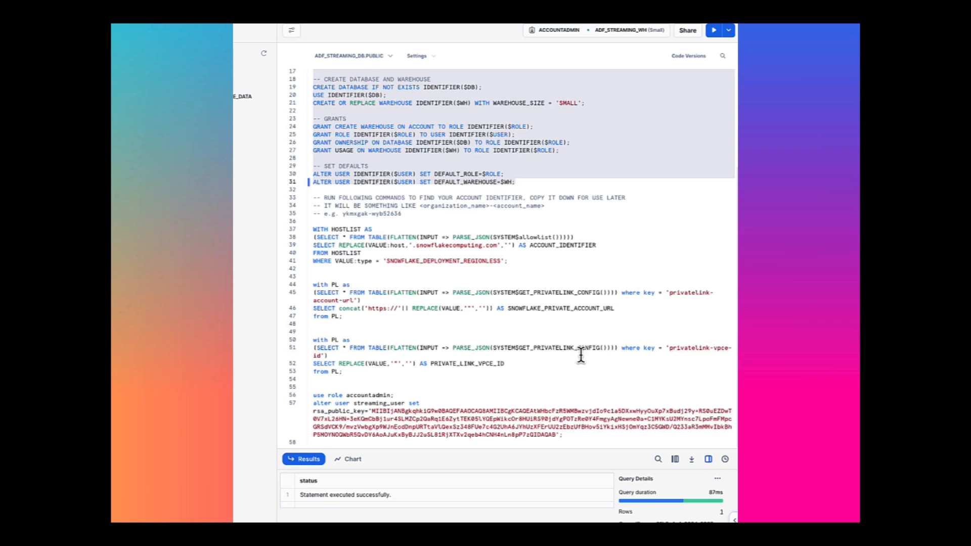
pyautogui.moveTo(351, 267)
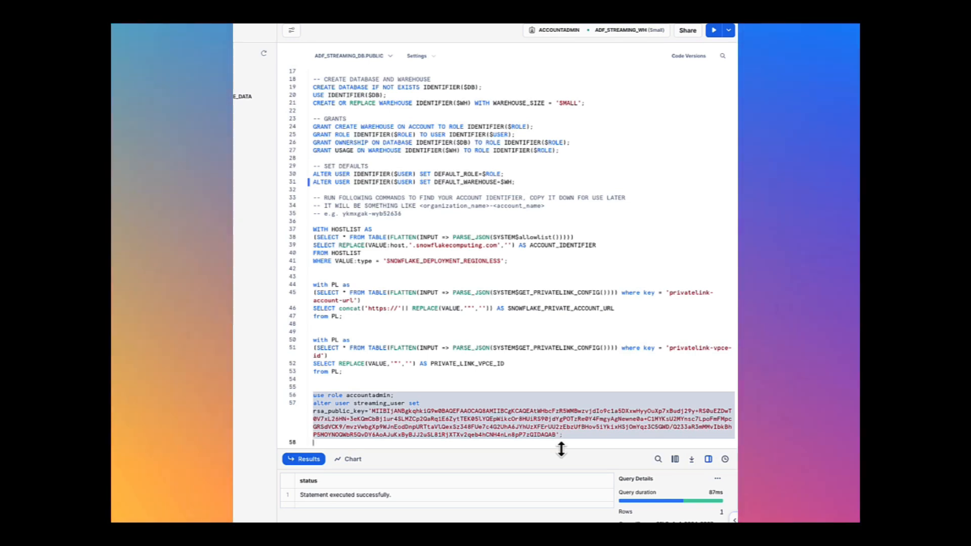
pyautogui.click(713, 29)
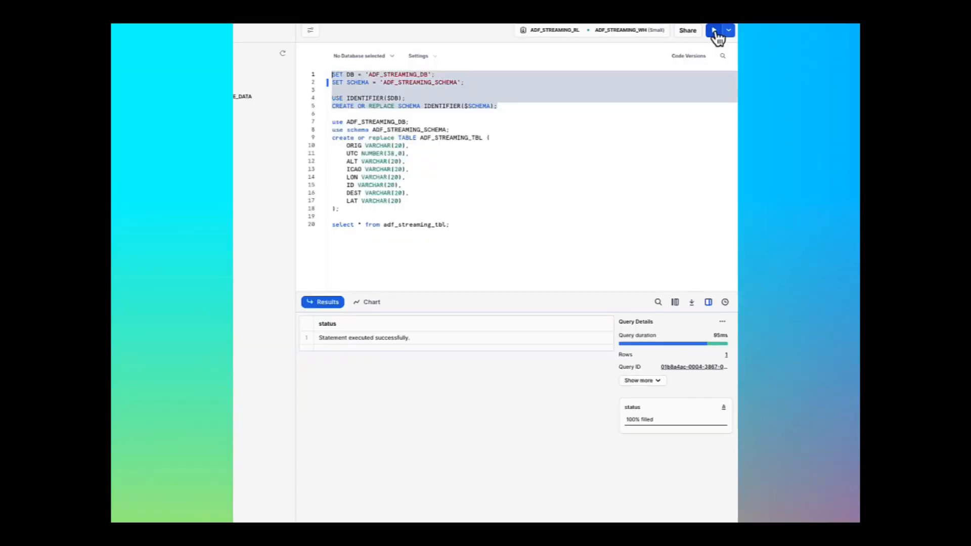
# Run the statements creating ADF_STREAMING_SCHEMA inside ADF_STREAMING_DB.
pyautogui.click(713, 29)
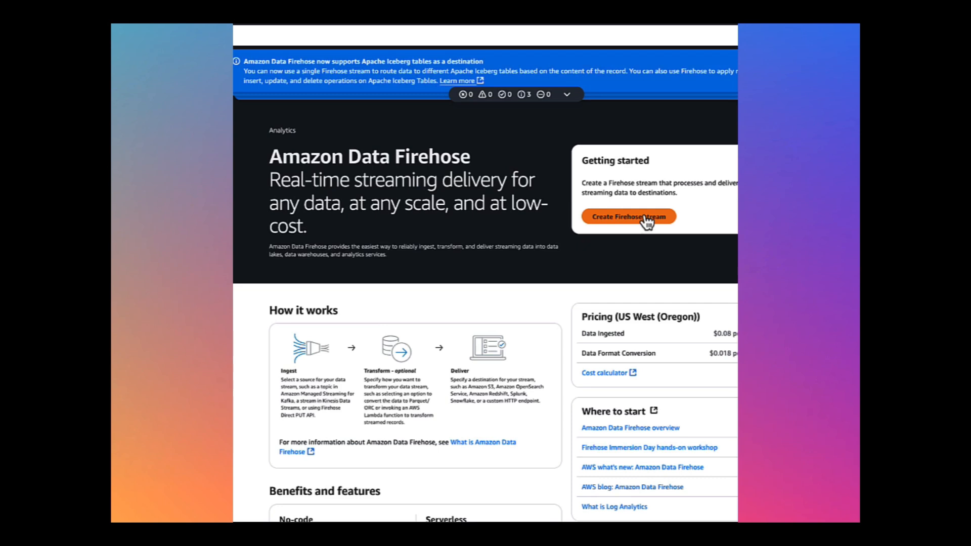
# Create a Firehose stream with Direct PUT source, Snowflake destination, and name starting ADF-SN.
pyautogui.click(628, 217)
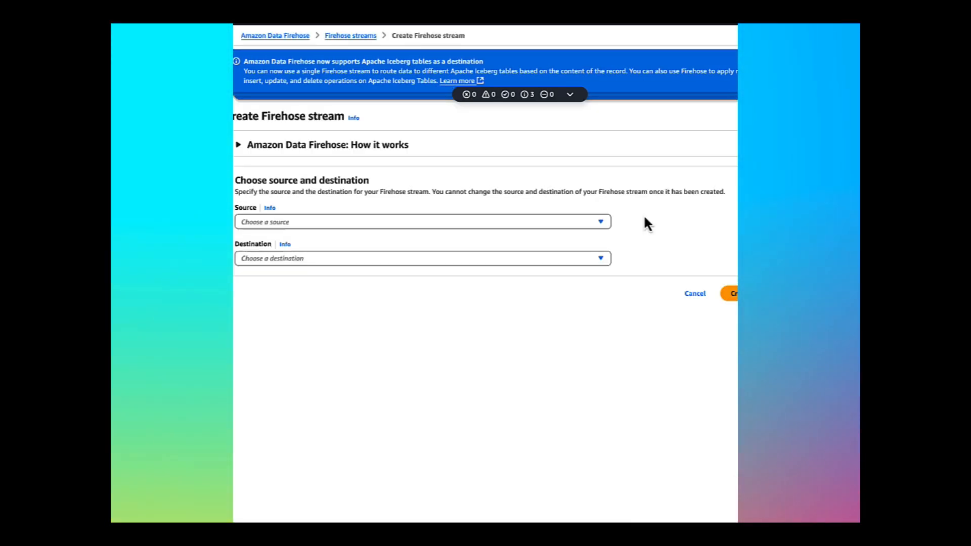
pyautogui.moveTo(553, 233)
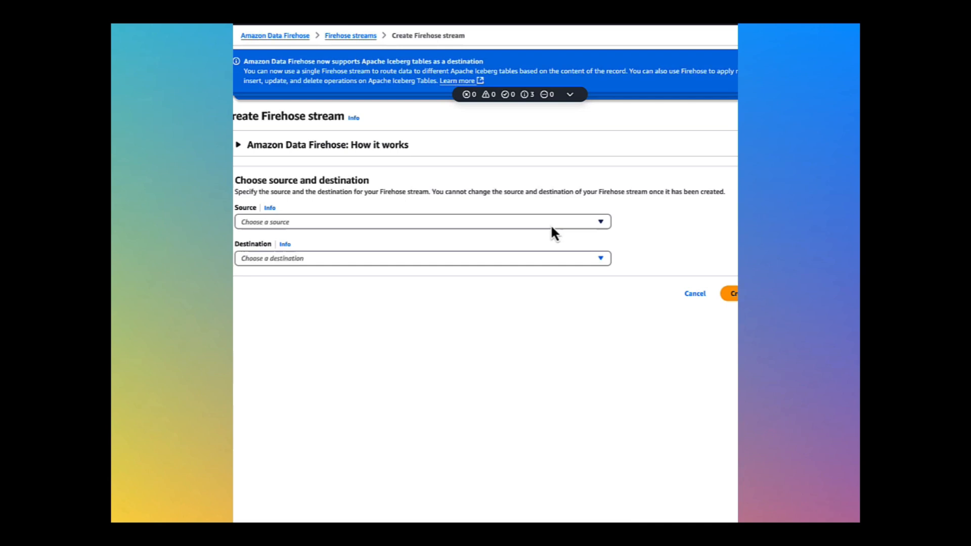
pyautogui.moveTo(582, 233)
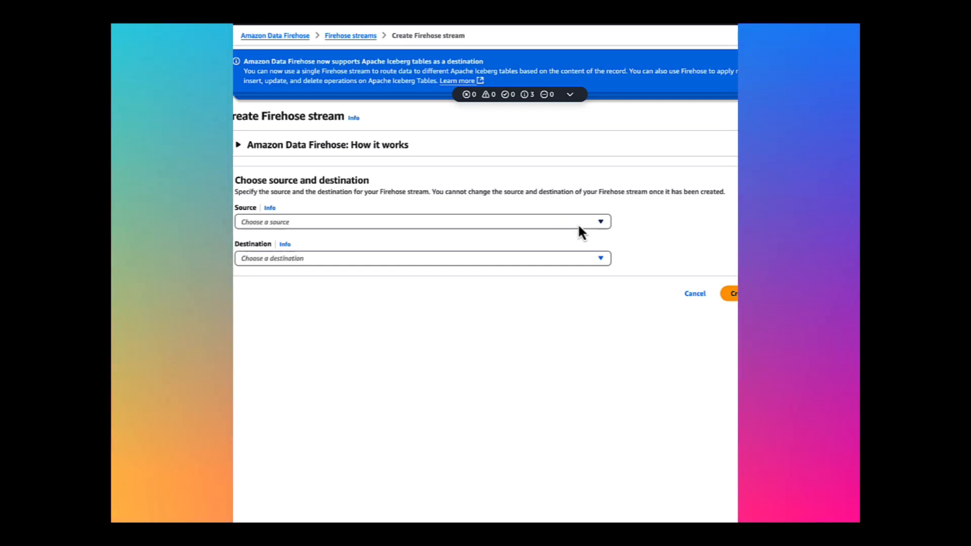
pyautogui.click(422, 221)
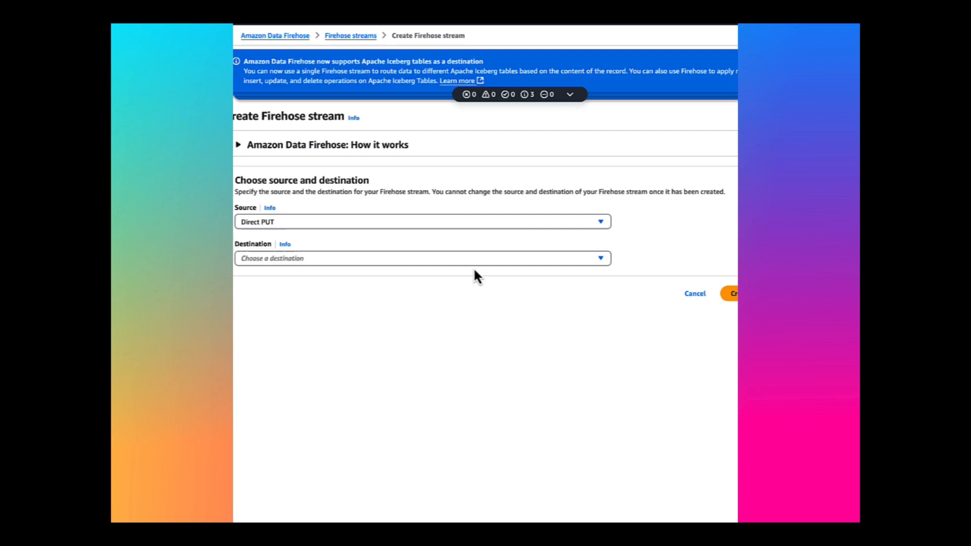
pyautogui.write('sno')
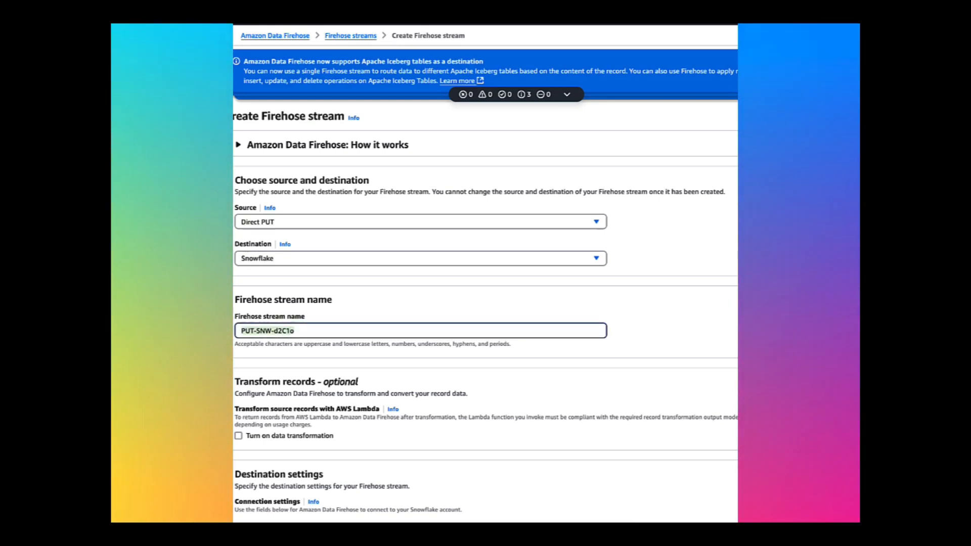
pyautogui.write('ADF')
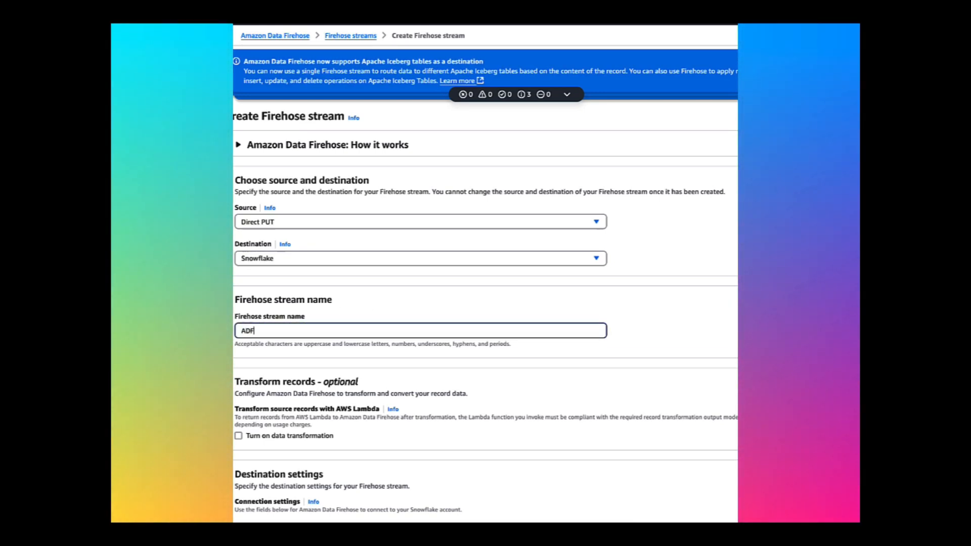
pyautogui.write('-SN')
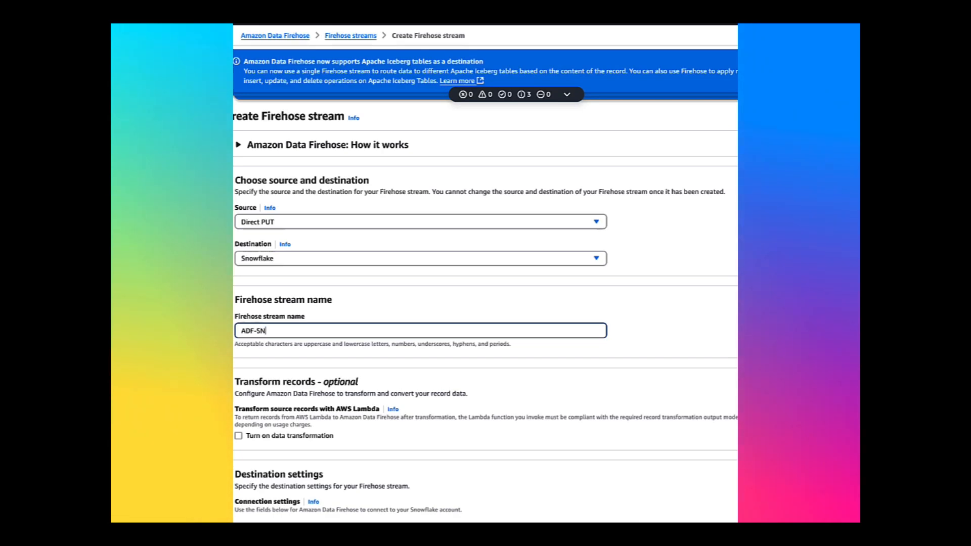
# Enter Snowflake user STREAMING_USER, paste its private key, and supply the encryption passphrase.
pyautogui.scroll(-3)
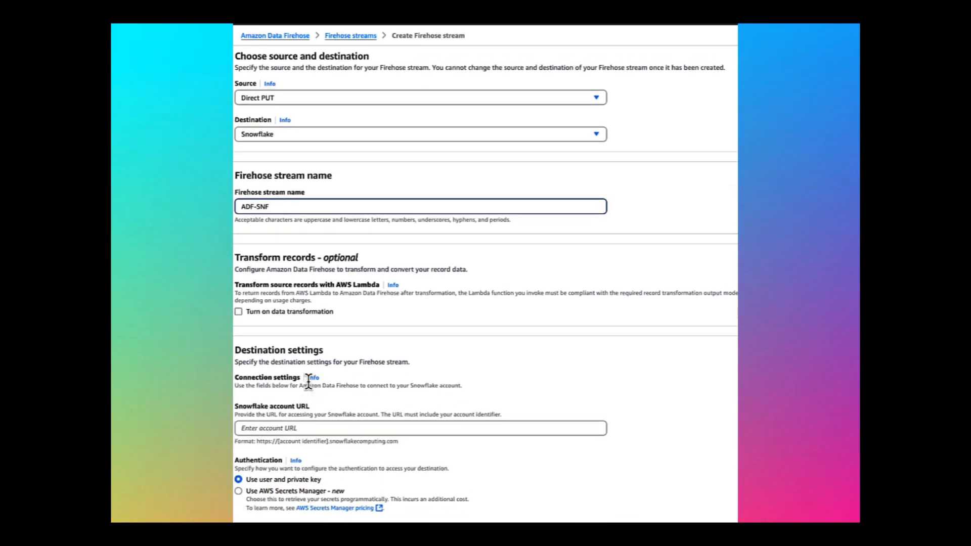
pyautogui.scroll(-3)
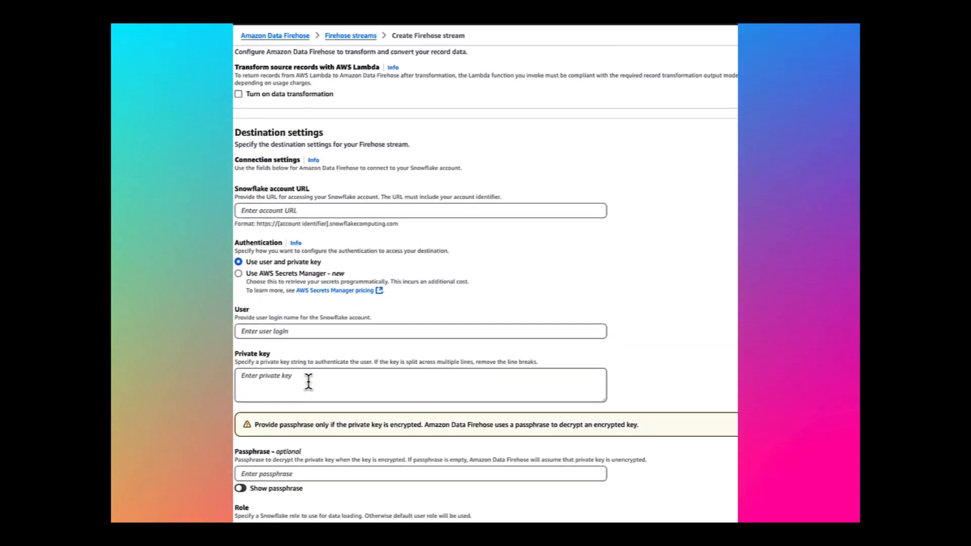
pyautogui.scroll(-3)
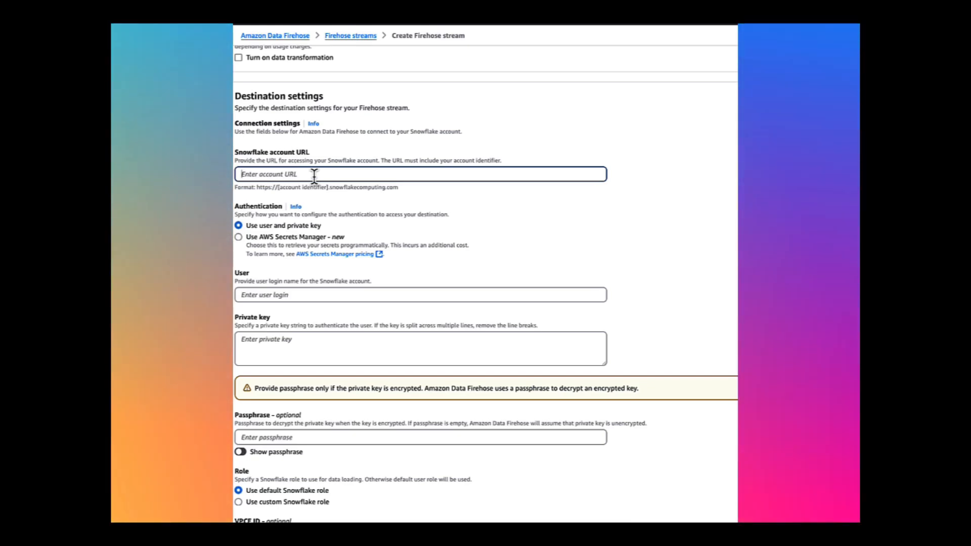
pyautogui.scroll(3)
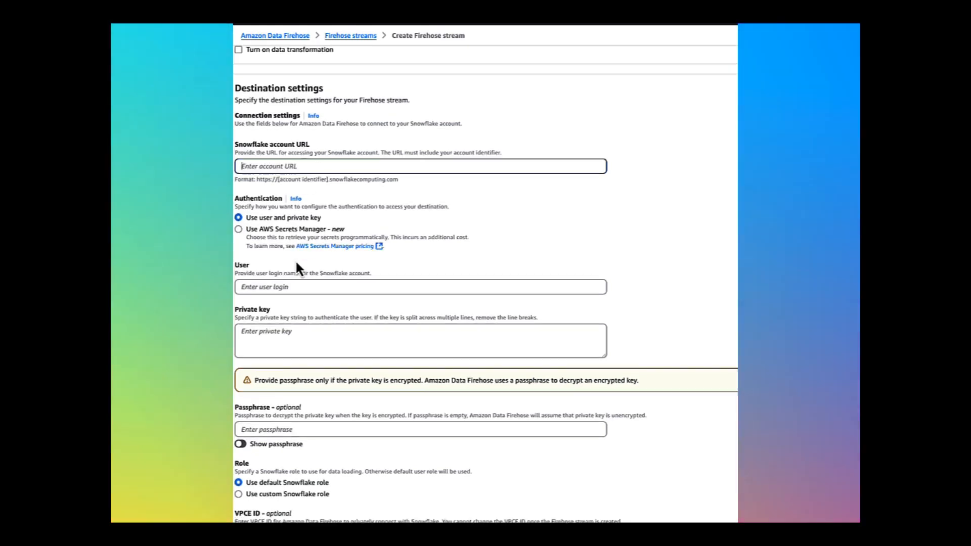
pyautogui.scroll(-3)
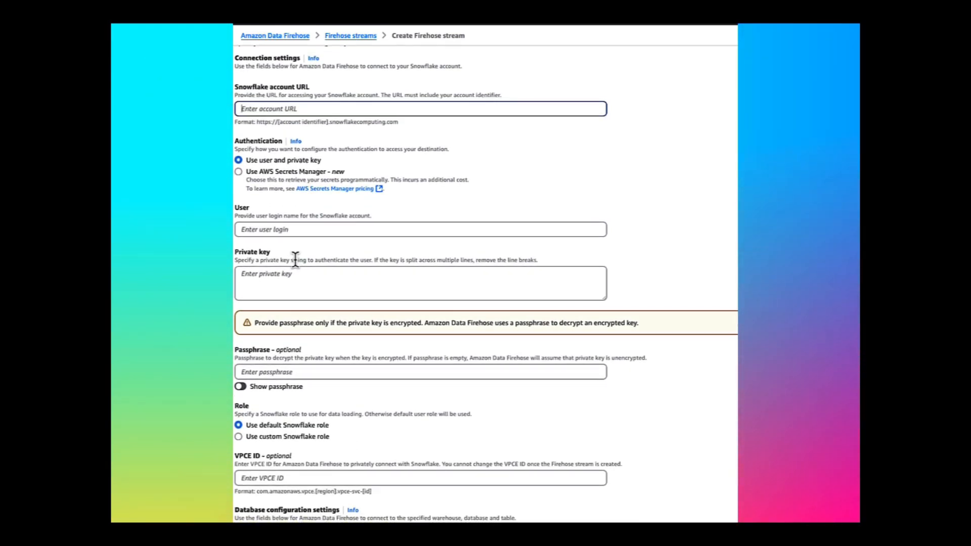
pyautogui.scroll(-3)
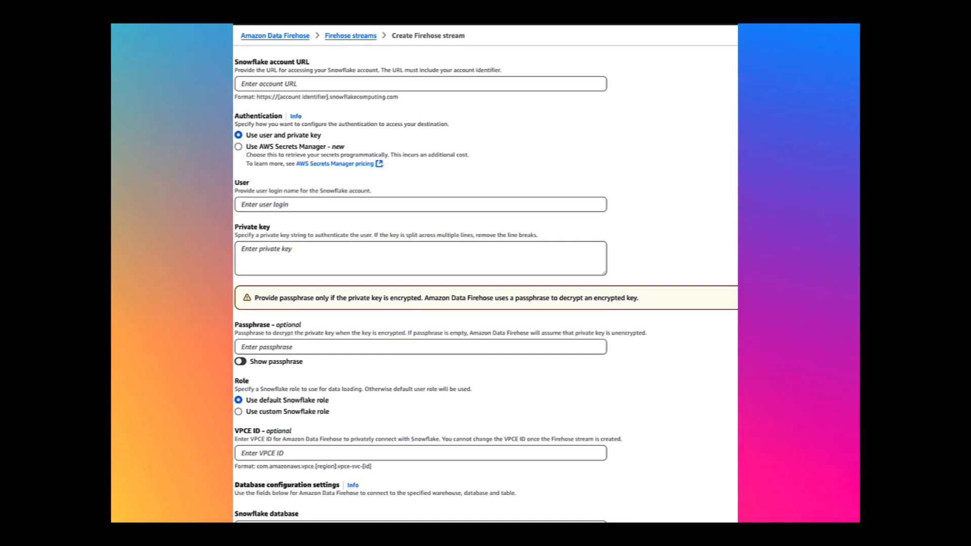
pyautogui.write('STREAMING_USER')
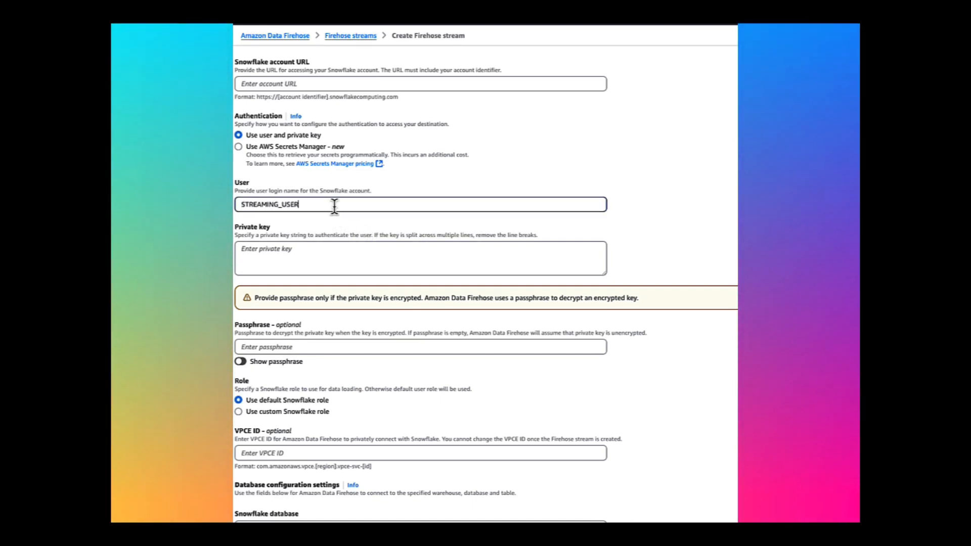
pyautogui.click(420, 258)
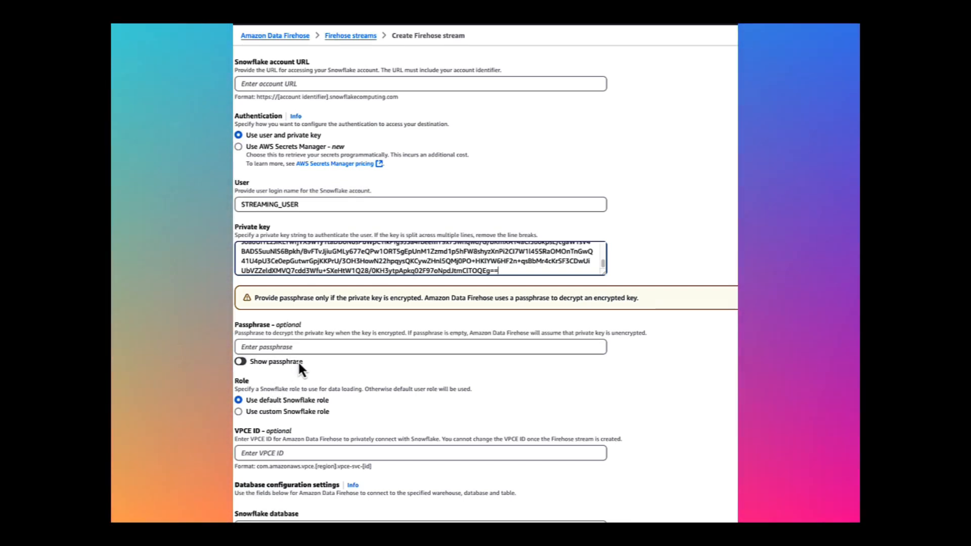
pyautogui.click(419, 347)
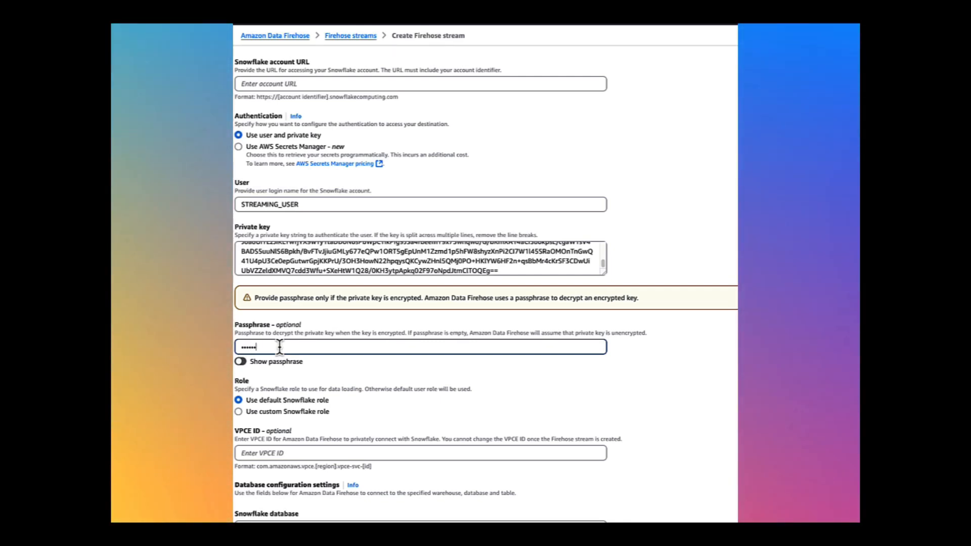
pyautogui.write('••')
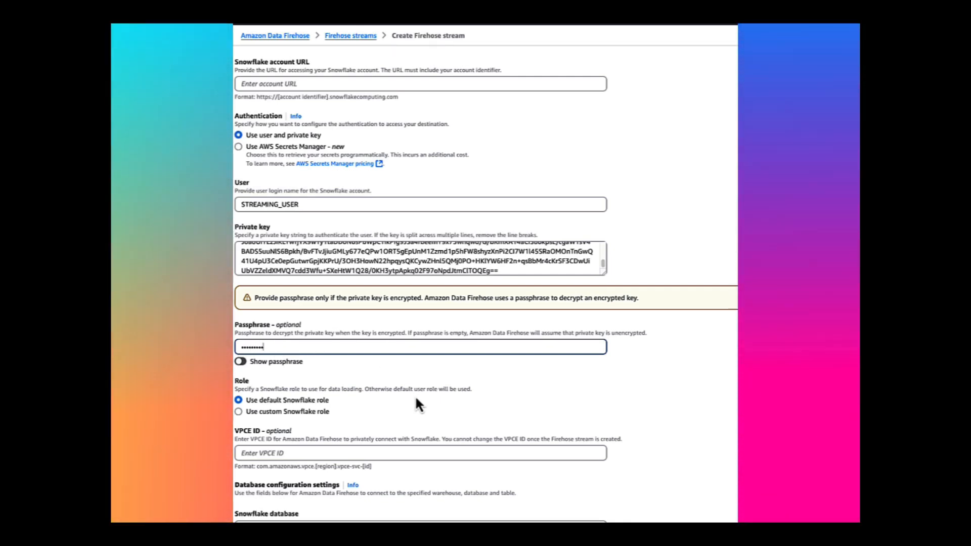
# Choose a custom Snowflake role and enter ADF_STREAMING_RL as the loading role.
pyautogui.scroll(-3)
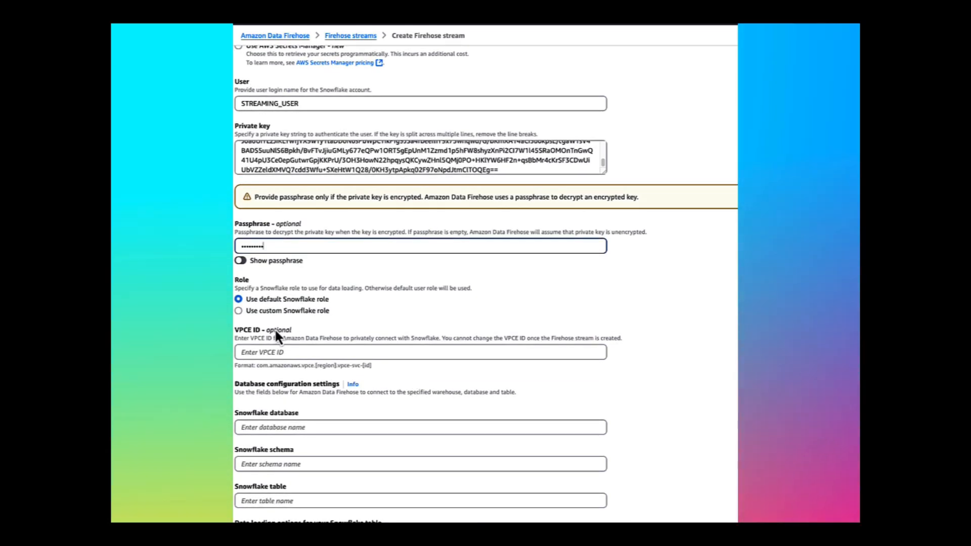
pyautogui.click(239, 311)
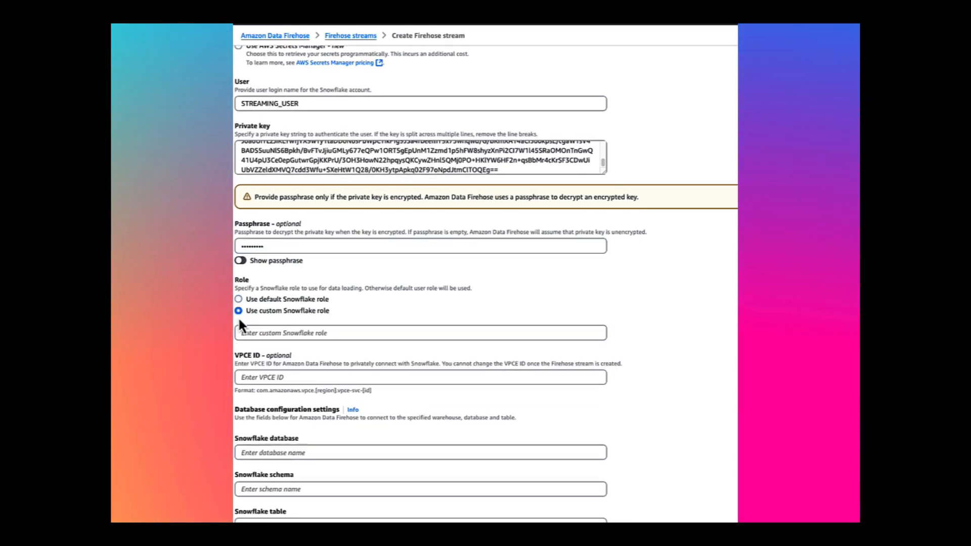
pyautogui.click(421, 333)
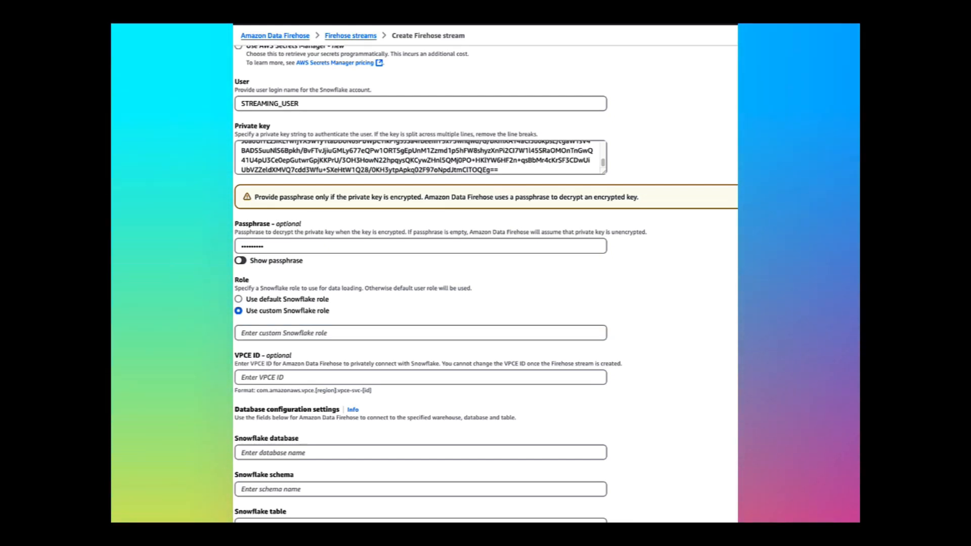
pyautogui.moveTo(291, 398)
pyautogui.write('ADF_STREAMING_RL')
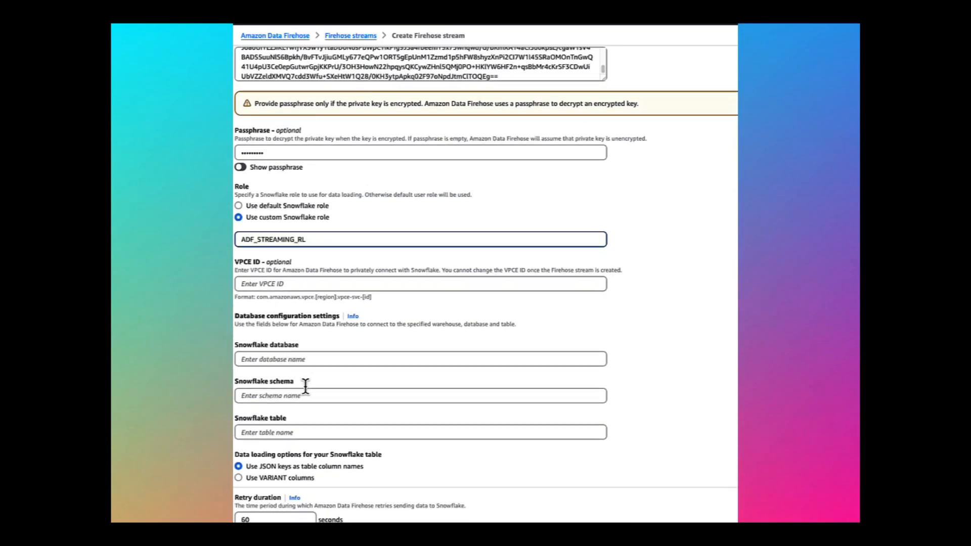
pyautogui.scroll(-3)
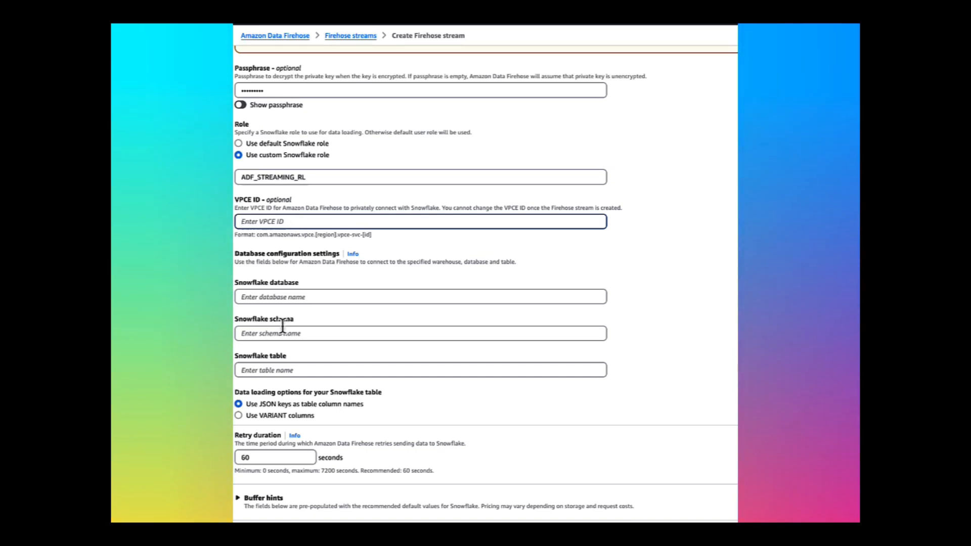
# Set database ADF_STREAMING_DB, schema ADF_STREAMING_SCHEMA and table ADF_STREAMING_TBL.
pyautogui.click(420, 297)
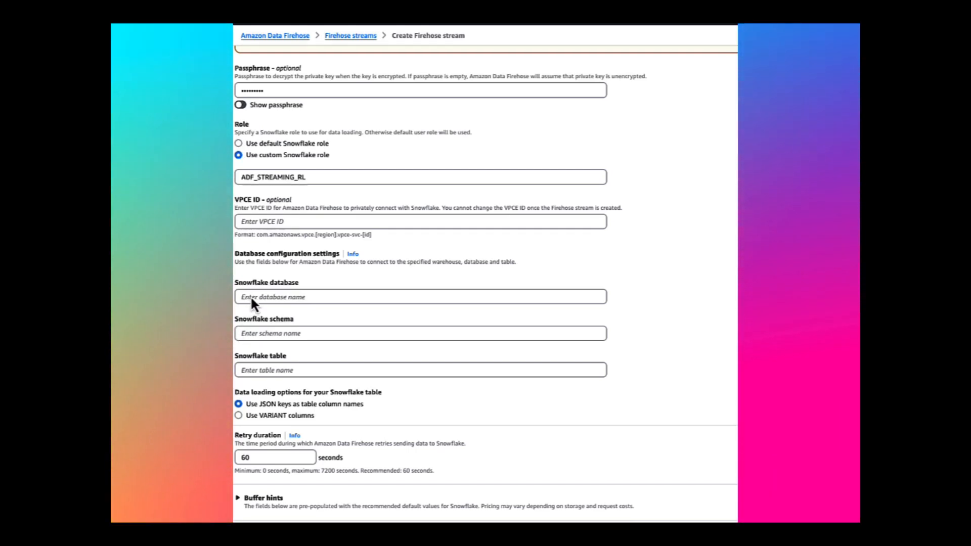
pyautogui.write('ADF_STREAMING_DB')
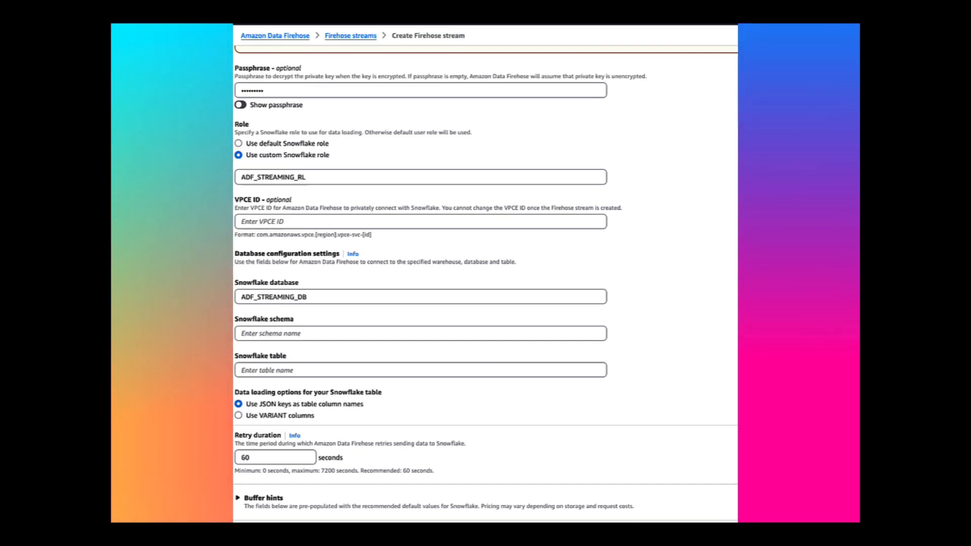
pyautogui.moveTo(272, 333)
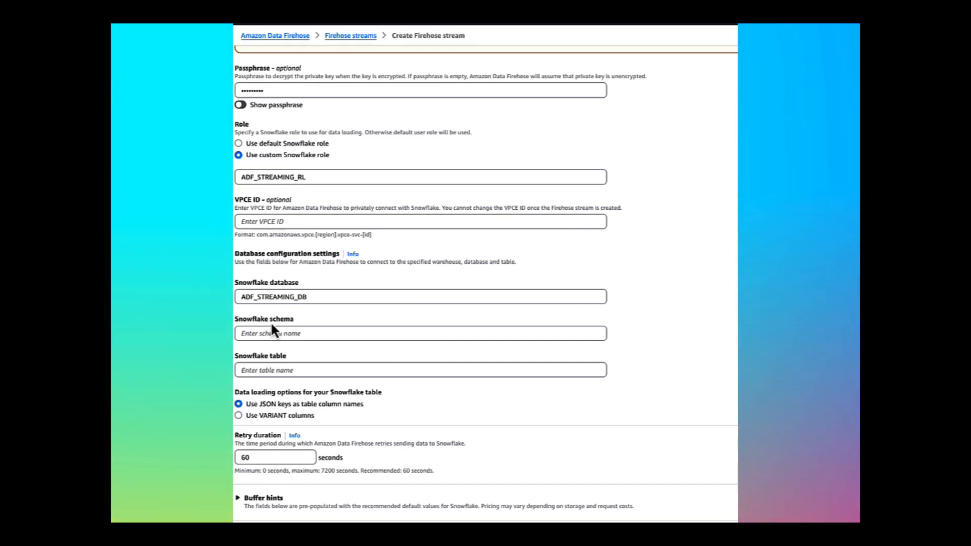
pyautogui.write('ADF_STREAMING_SCHEMA')
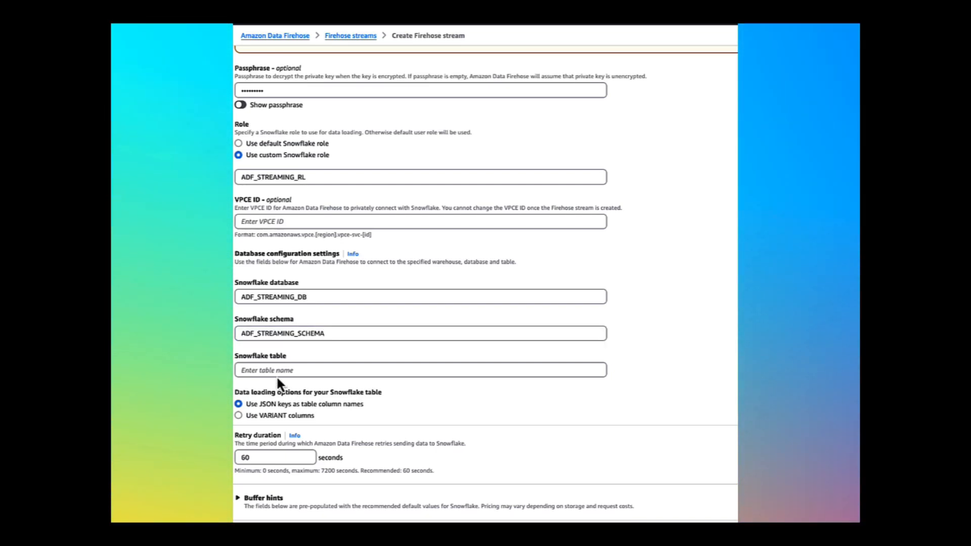
pyautogui.write('ADF_STREAMING_TBL')
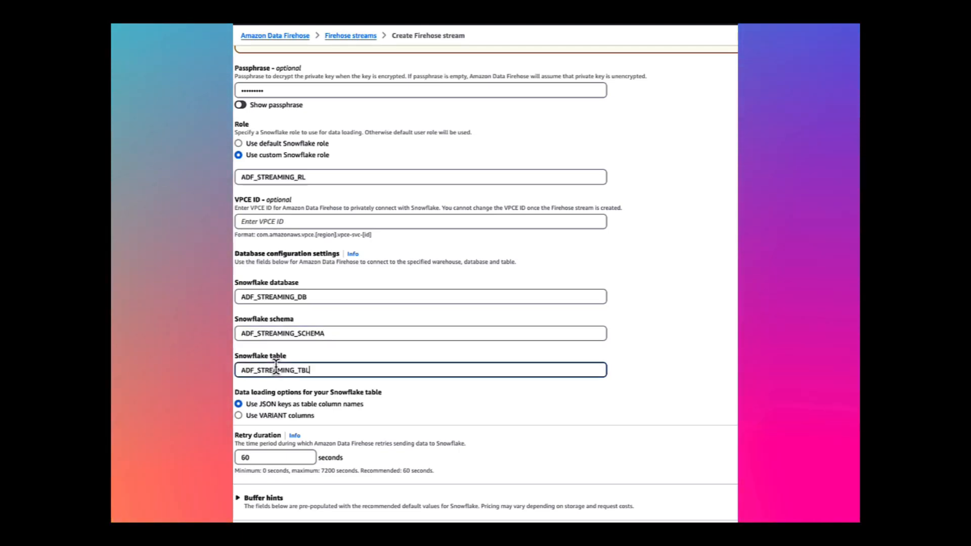
# Submit Create Firehose stream to create the ADF-SNF stream with its Snowflake settings.
pyautogui.scroll(-3)
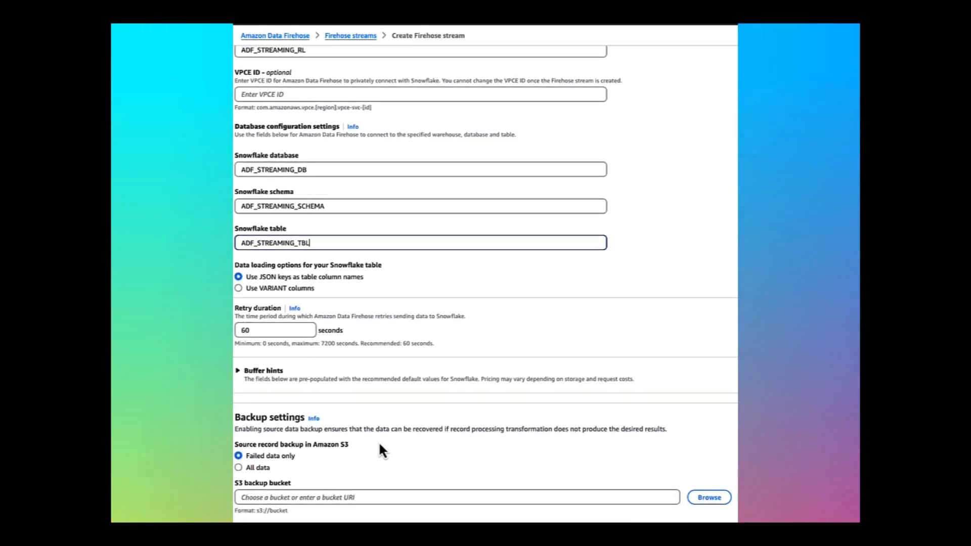
pyautogui.scroll(-3)
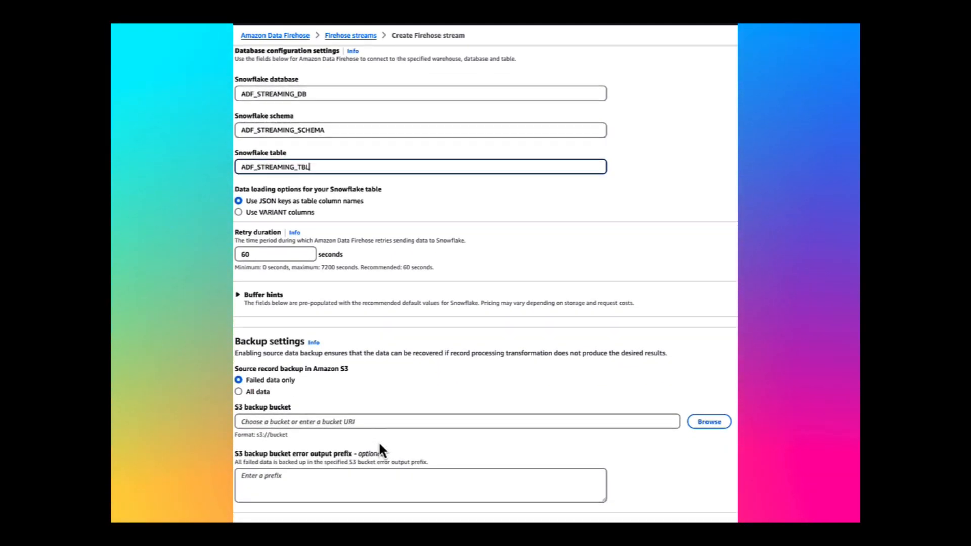
pyautogui.scroll(-3)
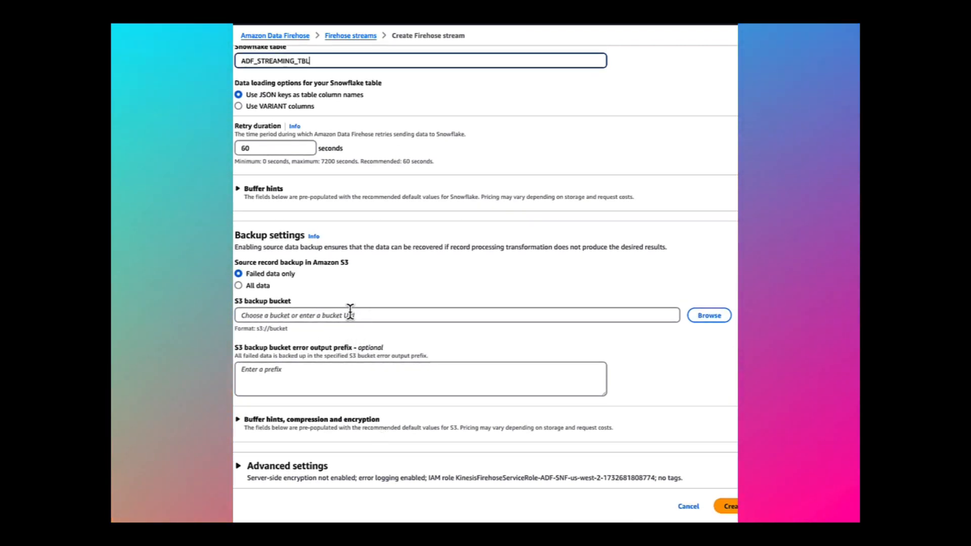
pyautogui.moveTo(382, 324)
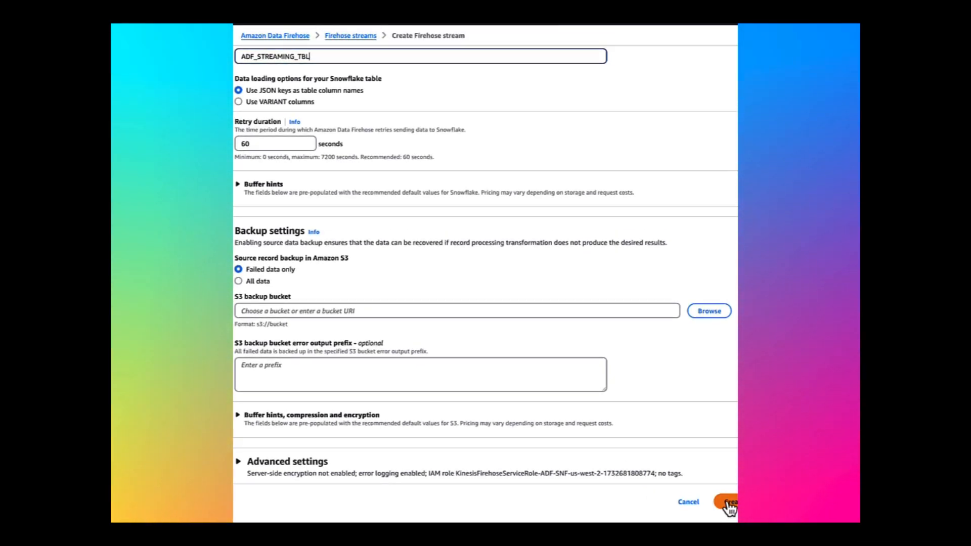
pyautogui.click(729, 502)
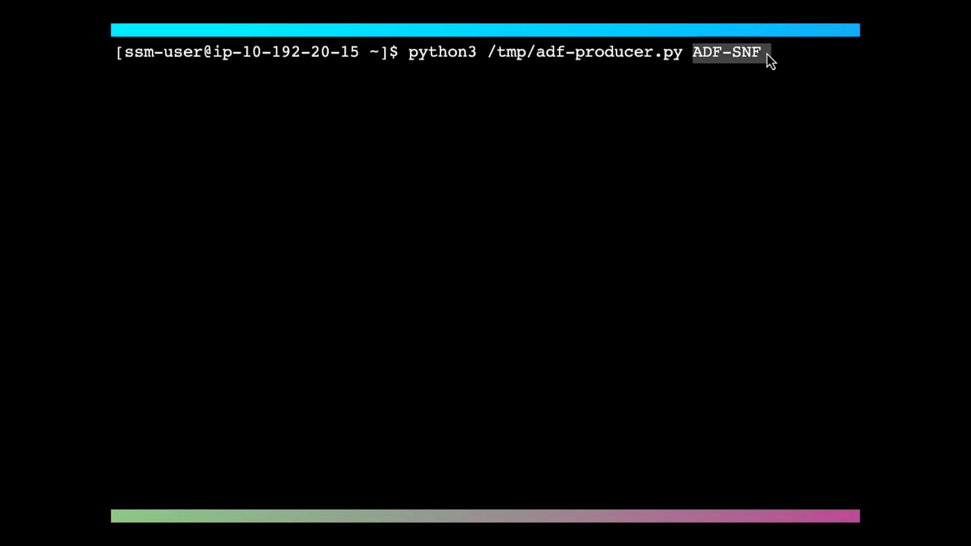
# Run python3 /tmp/adf-producer.py ADF-SNF to stream flight records into the Firehose.
pyautogui.press('Return')
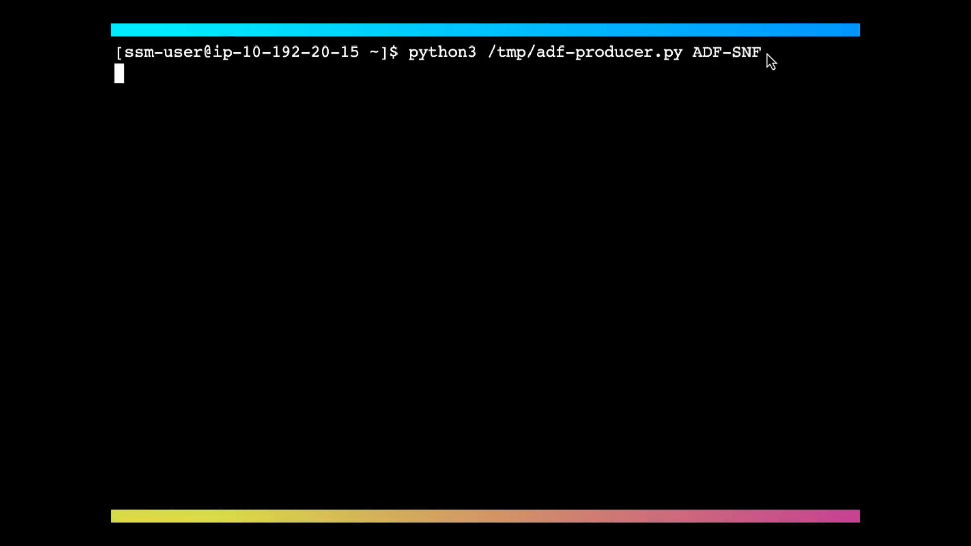
pyautogui.press('Return')
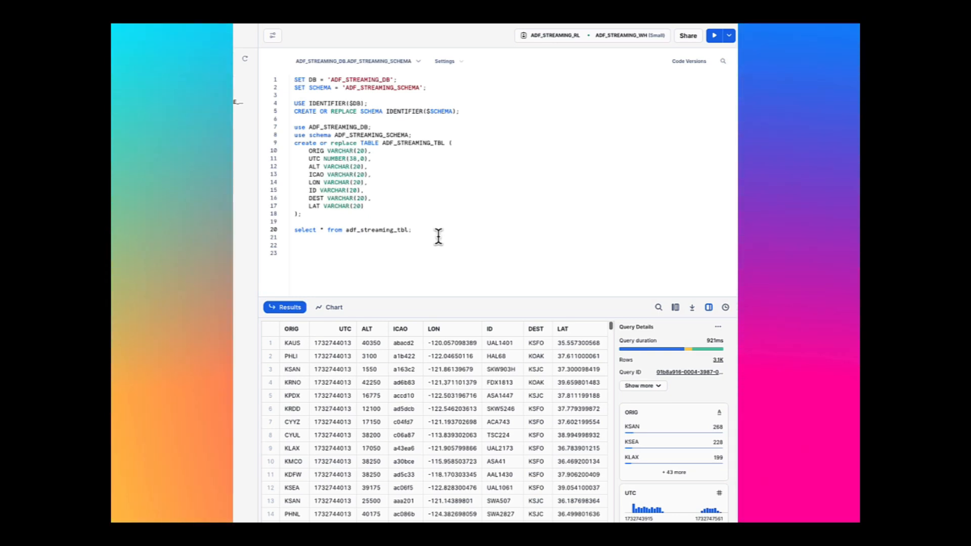
pyautogui.moveTo(671, 52)
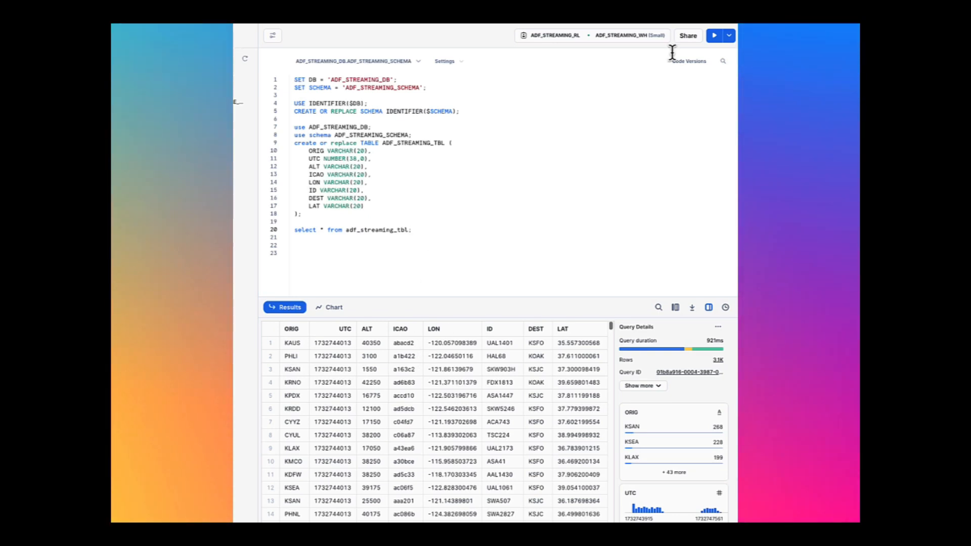